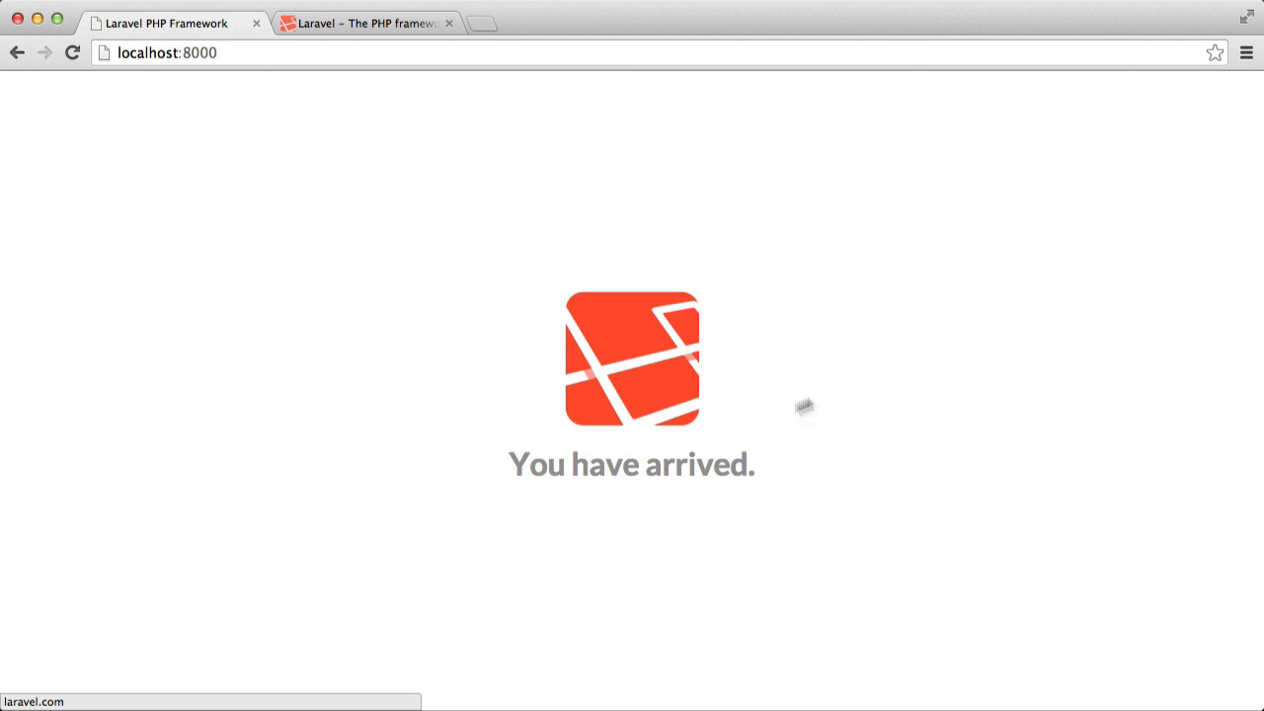
mouse_move(877, 462)
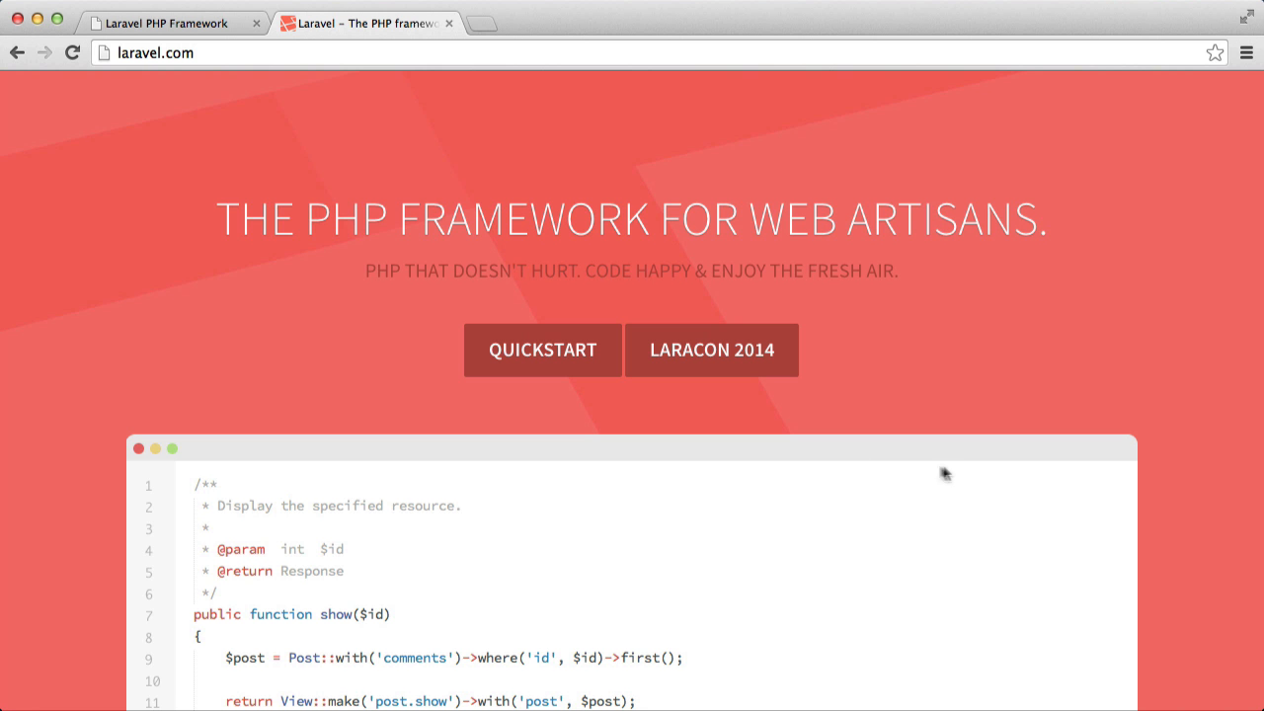
Read the Quickstart page from Installation down through Serving Laravel and Routing.
click(541, 349)
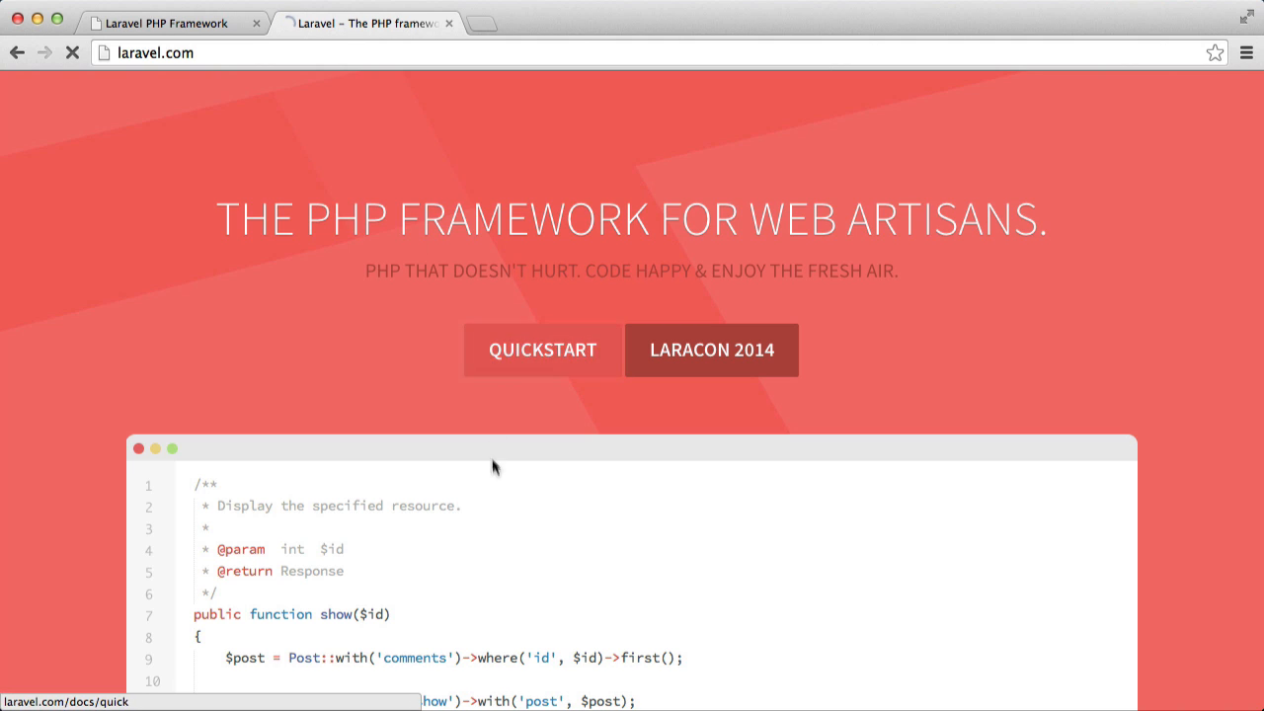
click(541, 350)
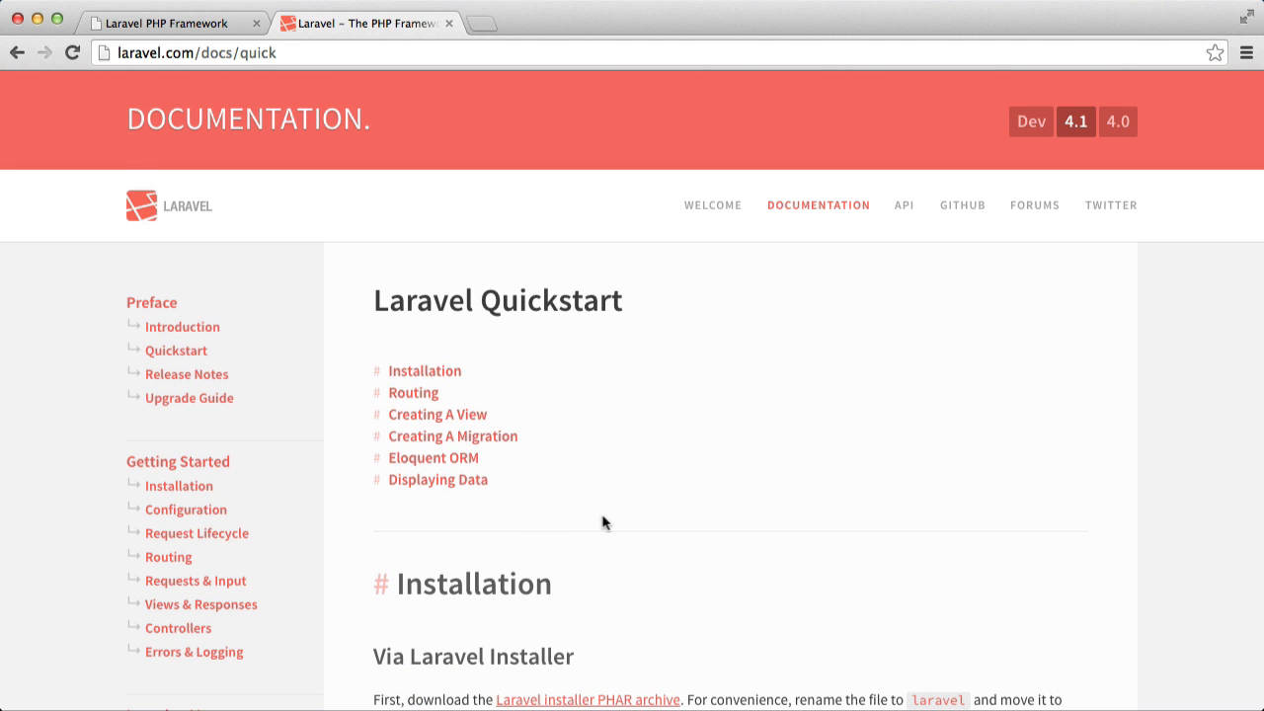
scroll(down, 3)
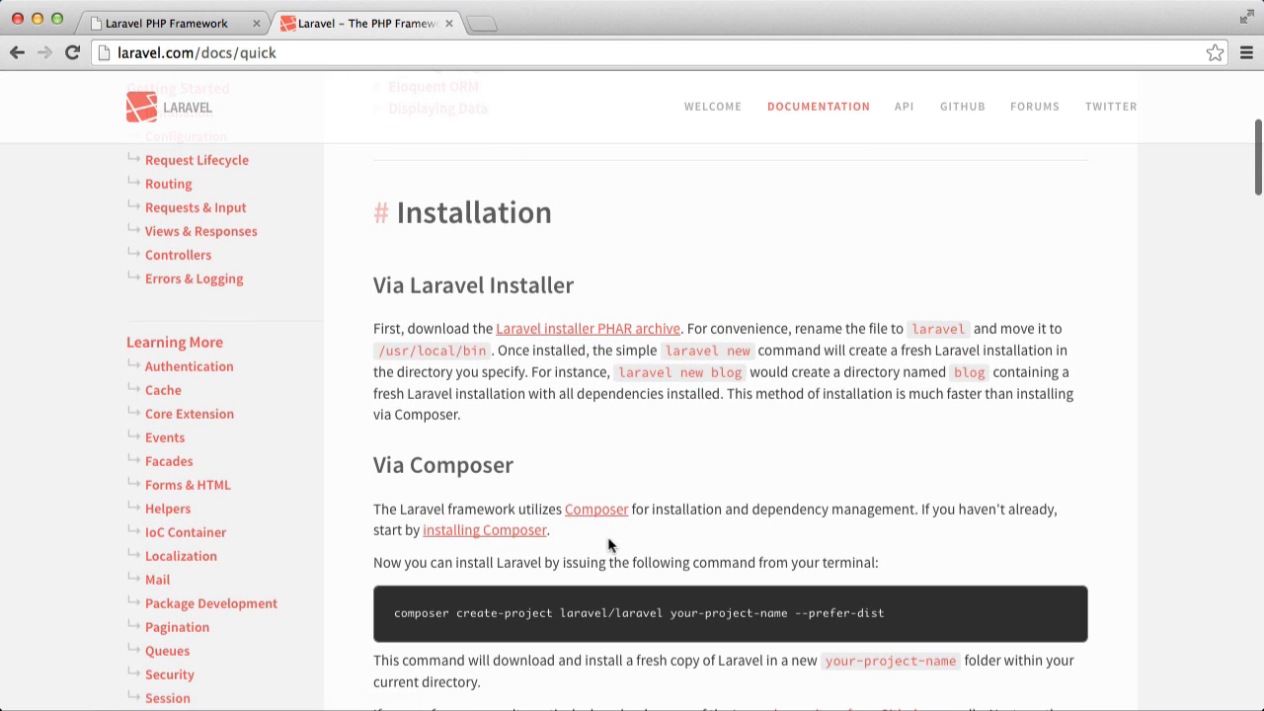
scroll(down, 3)
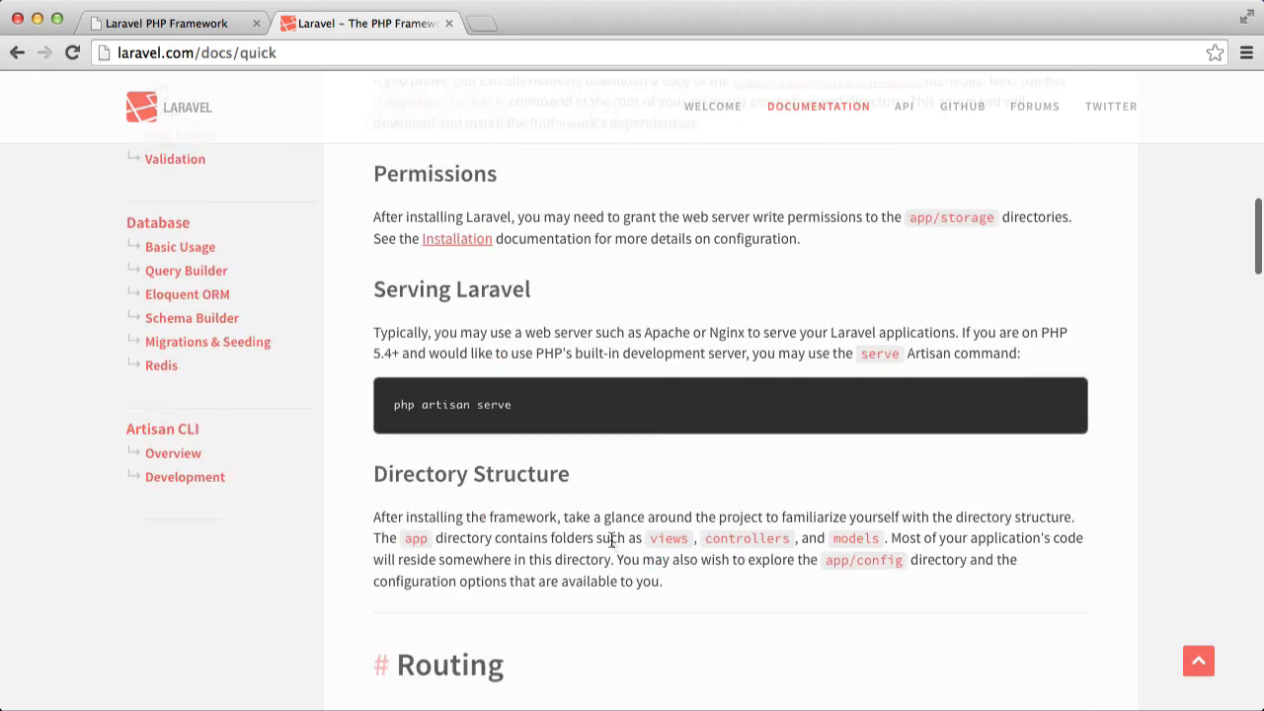
scroll(down, 3)
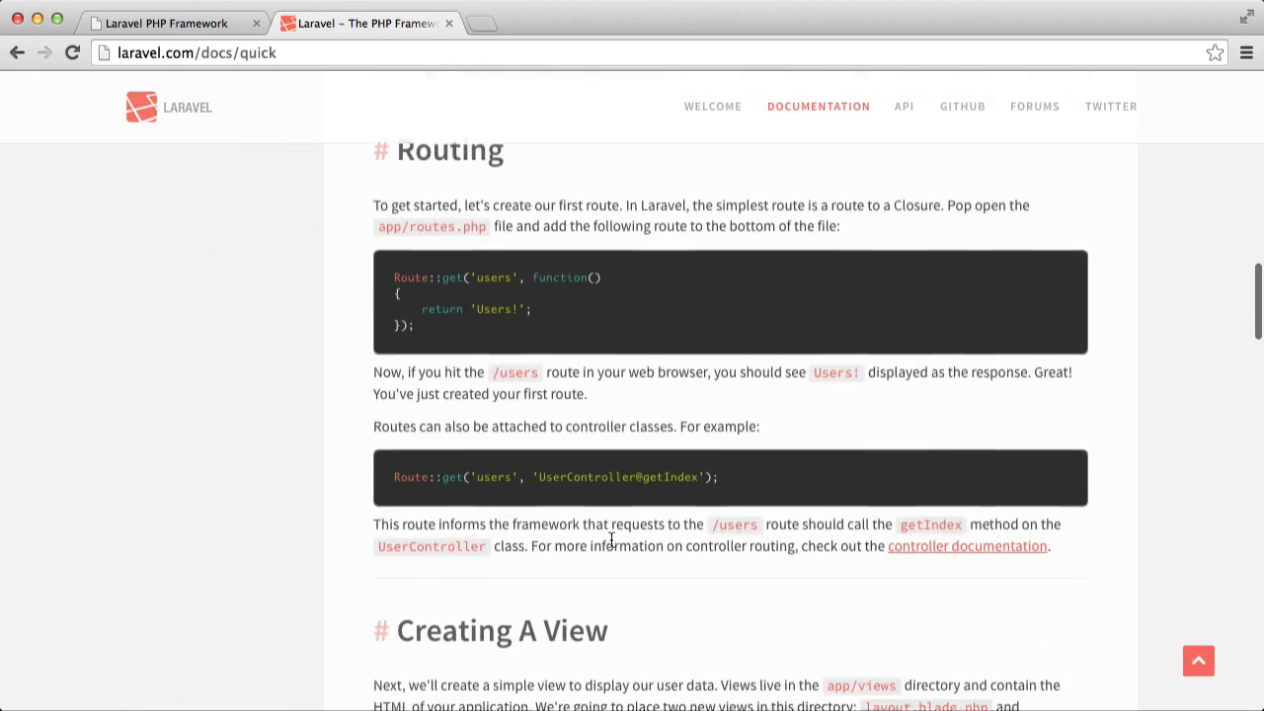
scroll(down, 3)
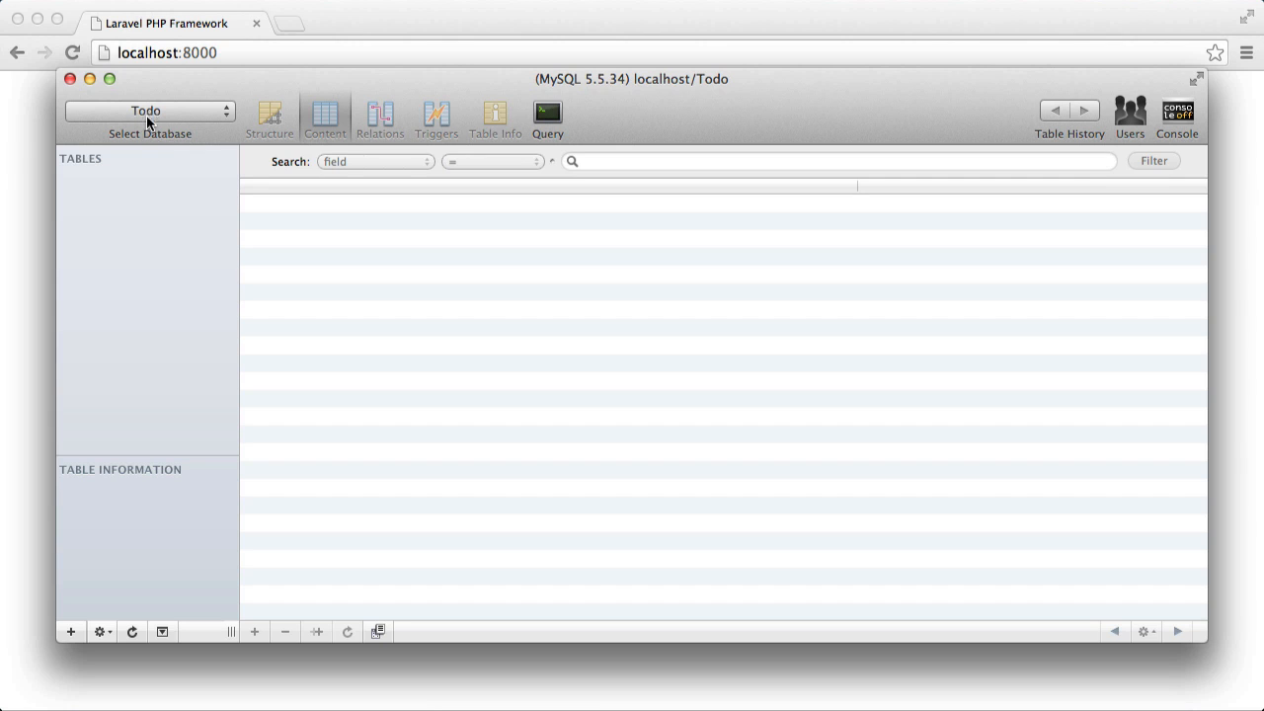
mouse_move(148, 119)
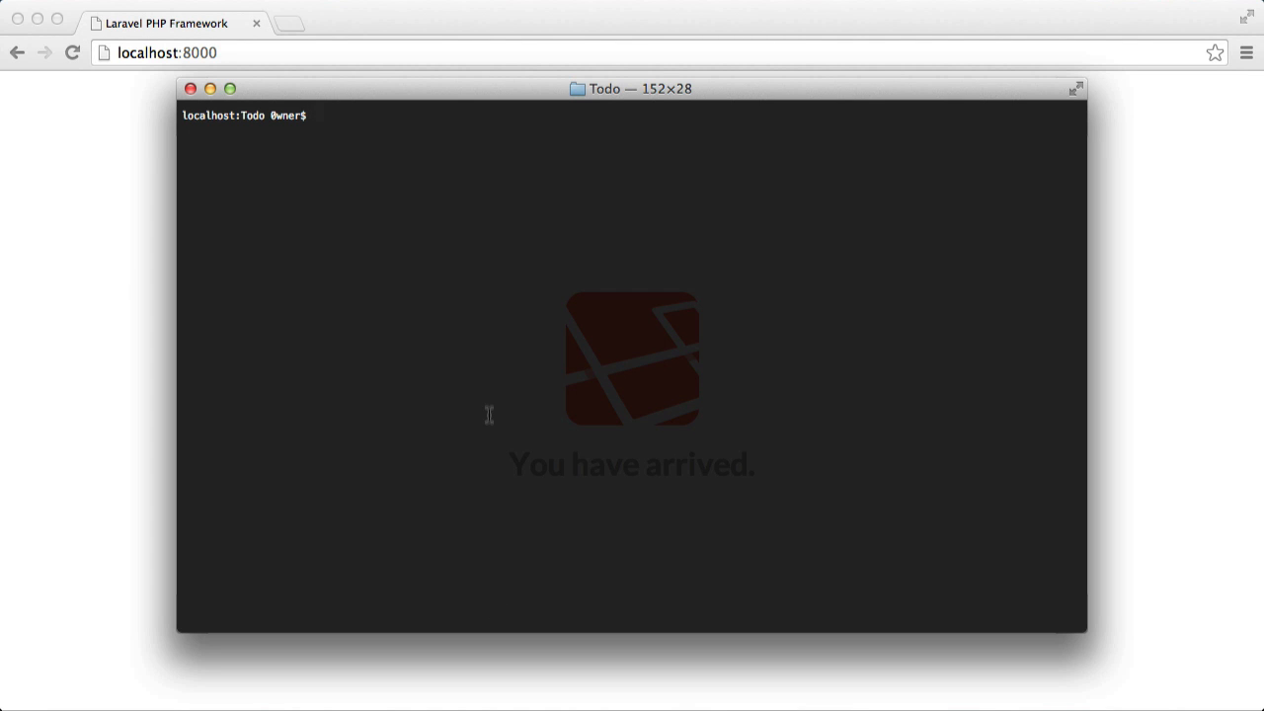
mouse_move(557, 531)
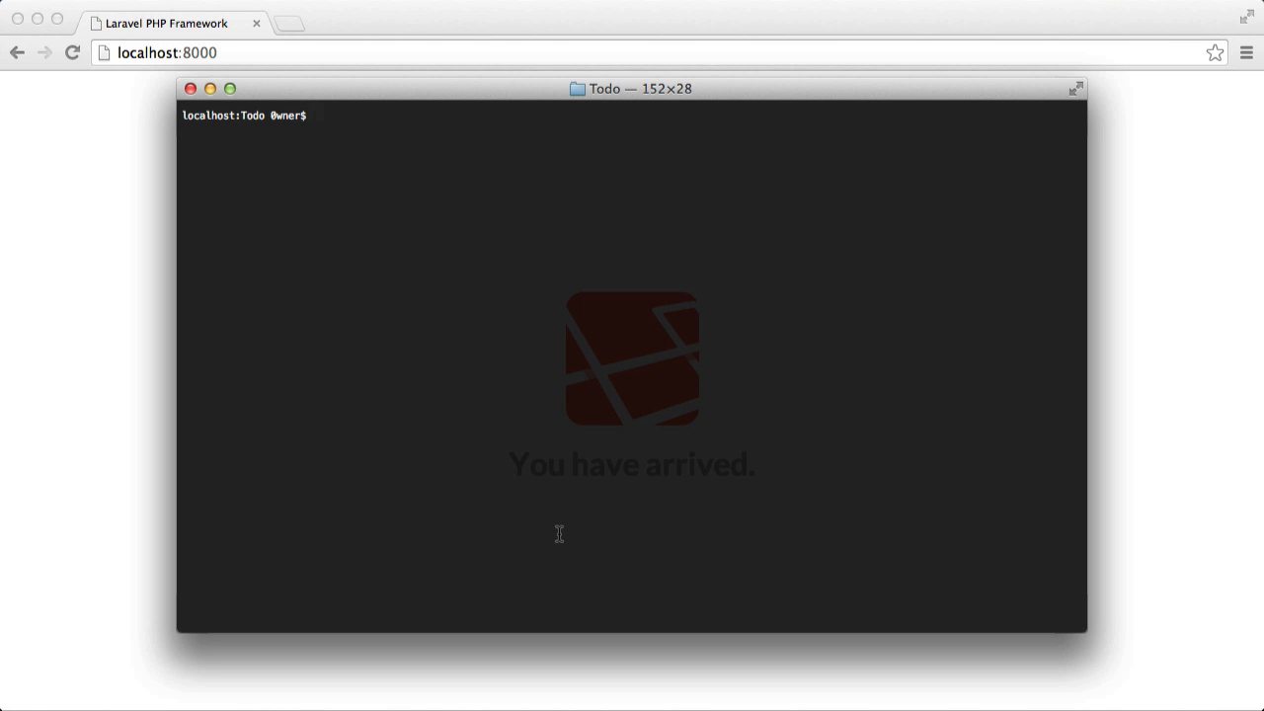
mouse_move(1254, 387)
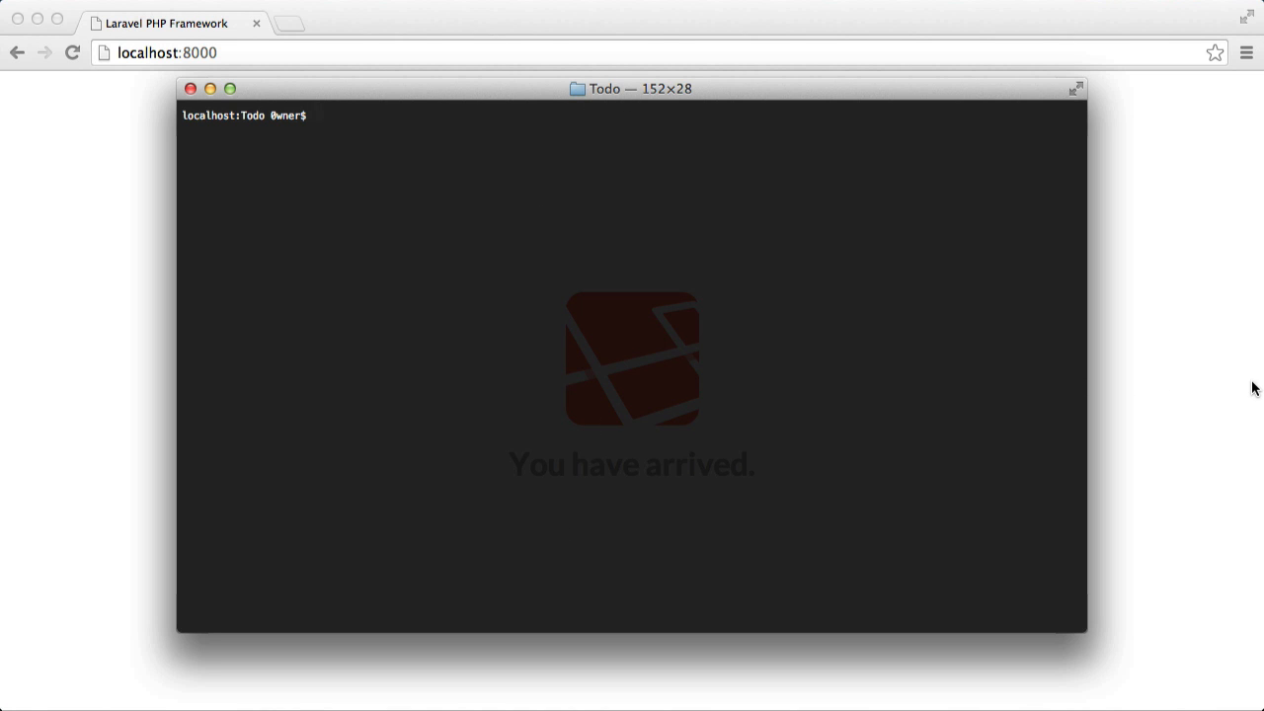
mouse_move(1256, 387)
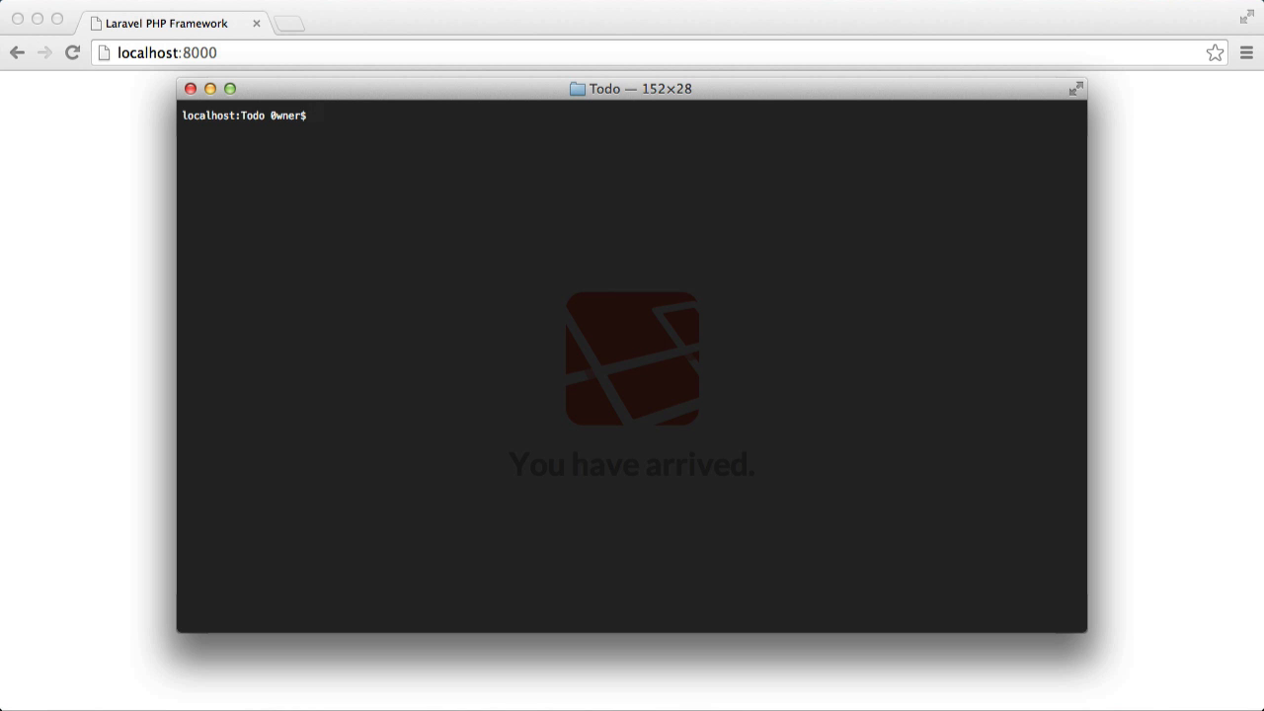
Run php artisan to print Laravel Framework 4.1.24's usage and full command list.
text(php a)
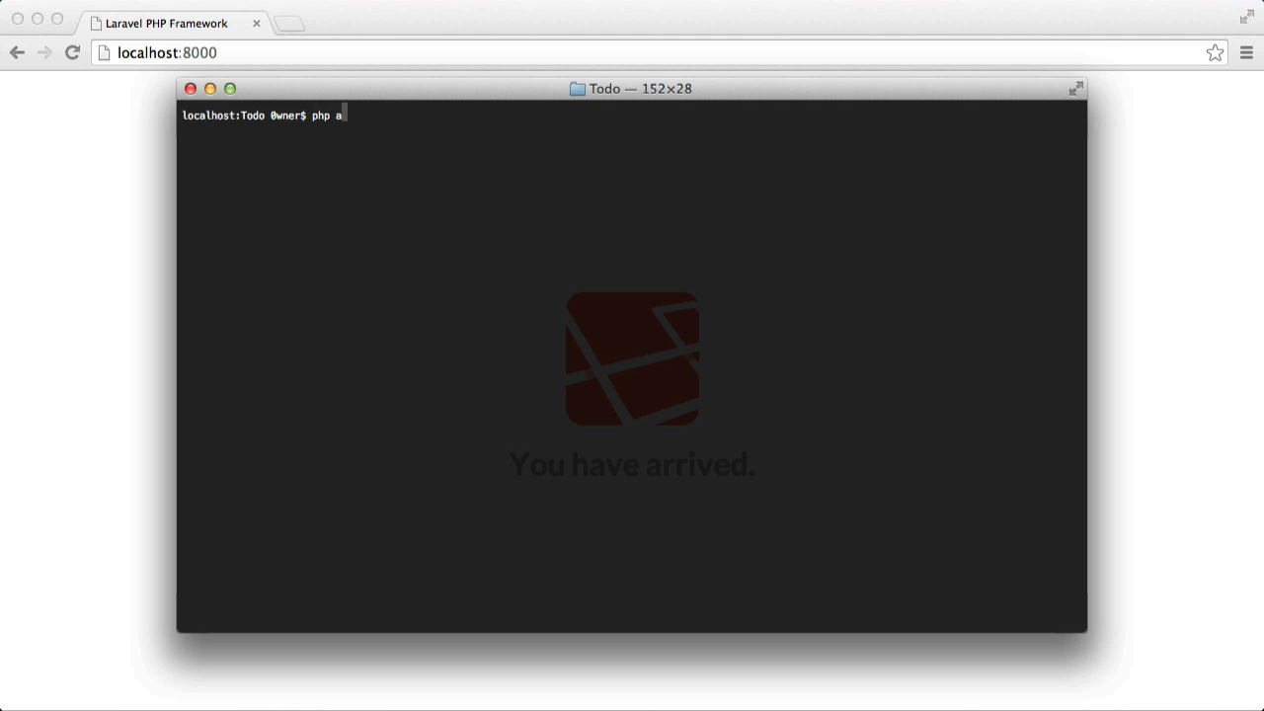
key(Return)
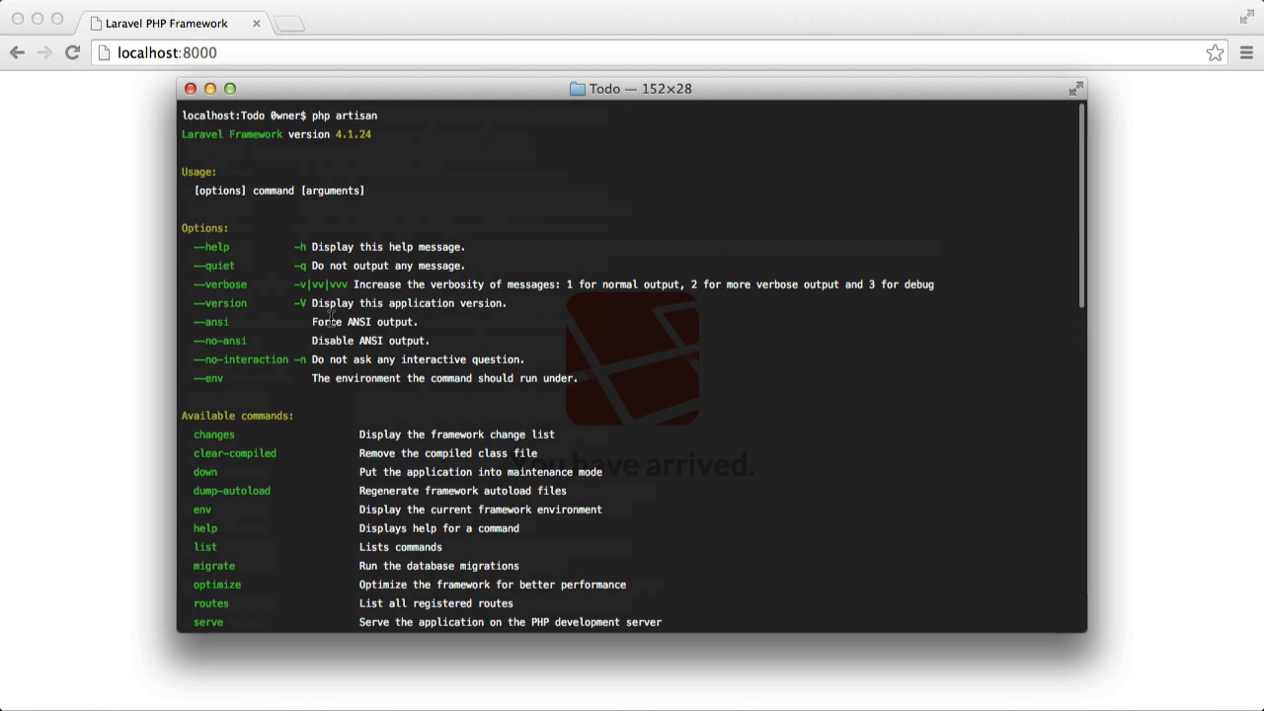
scroll(down, 3)
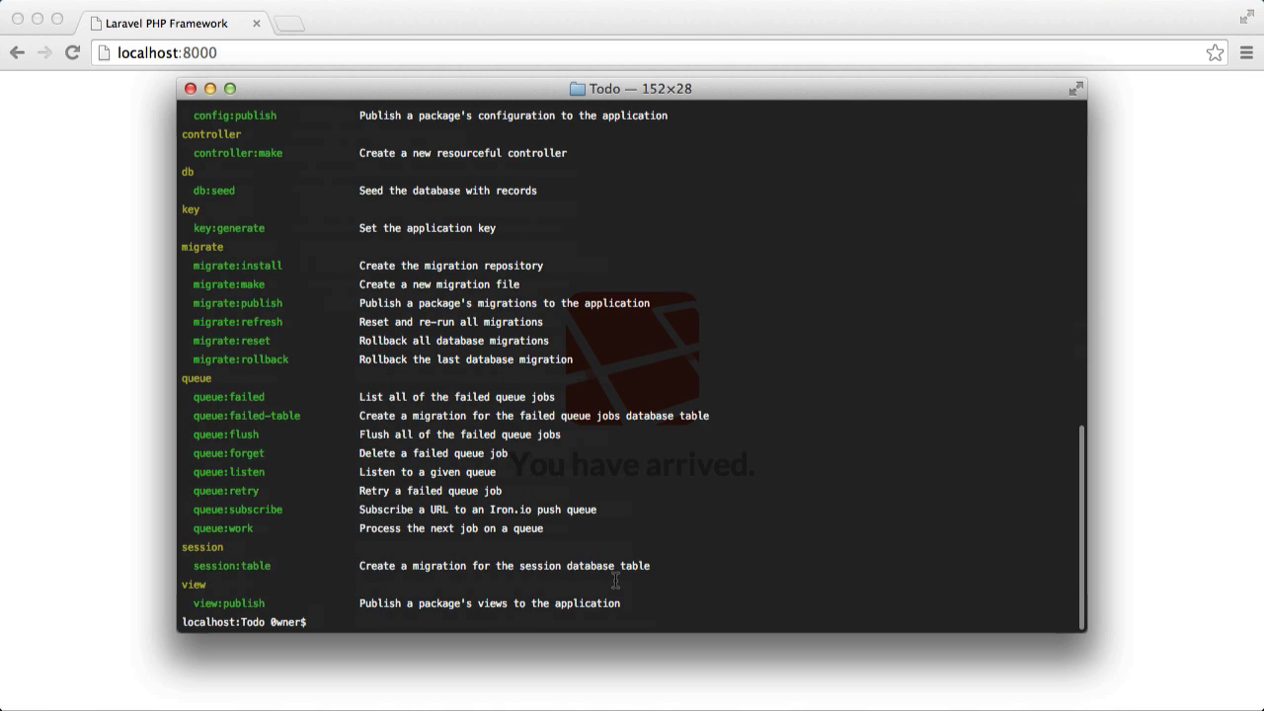
mouse_move(484, 577)
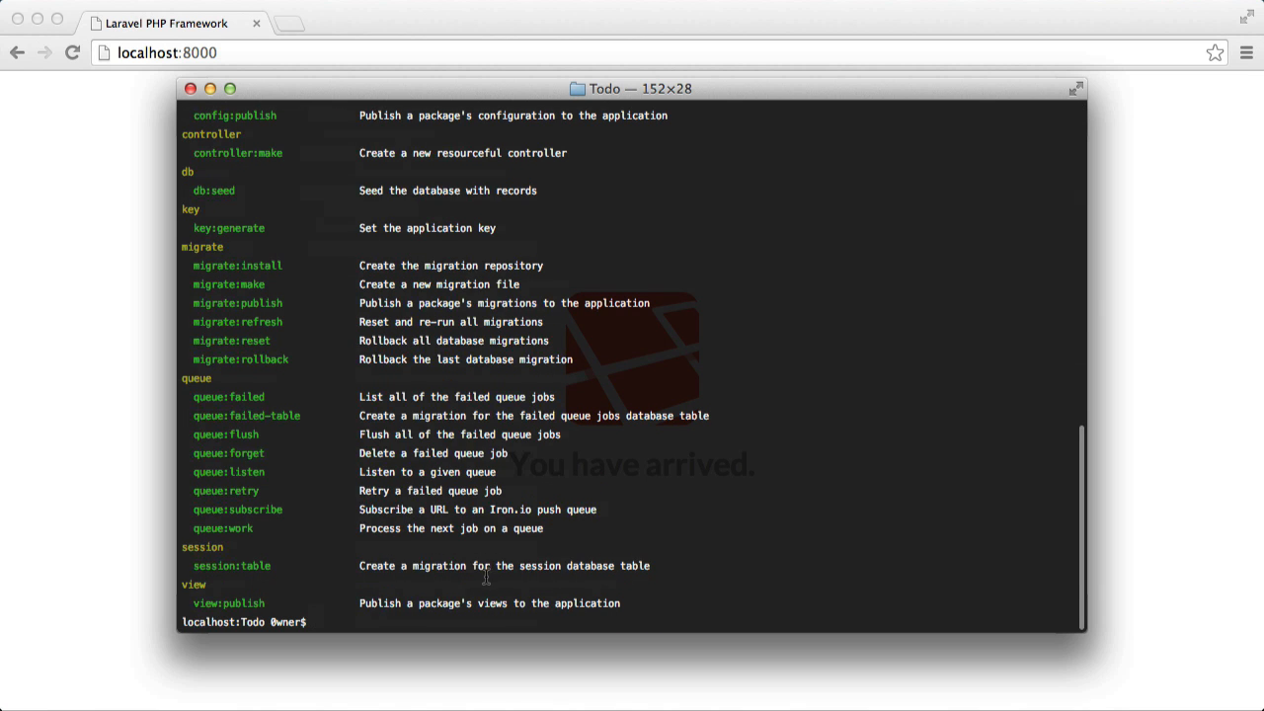
mouse_move(1175, 473)
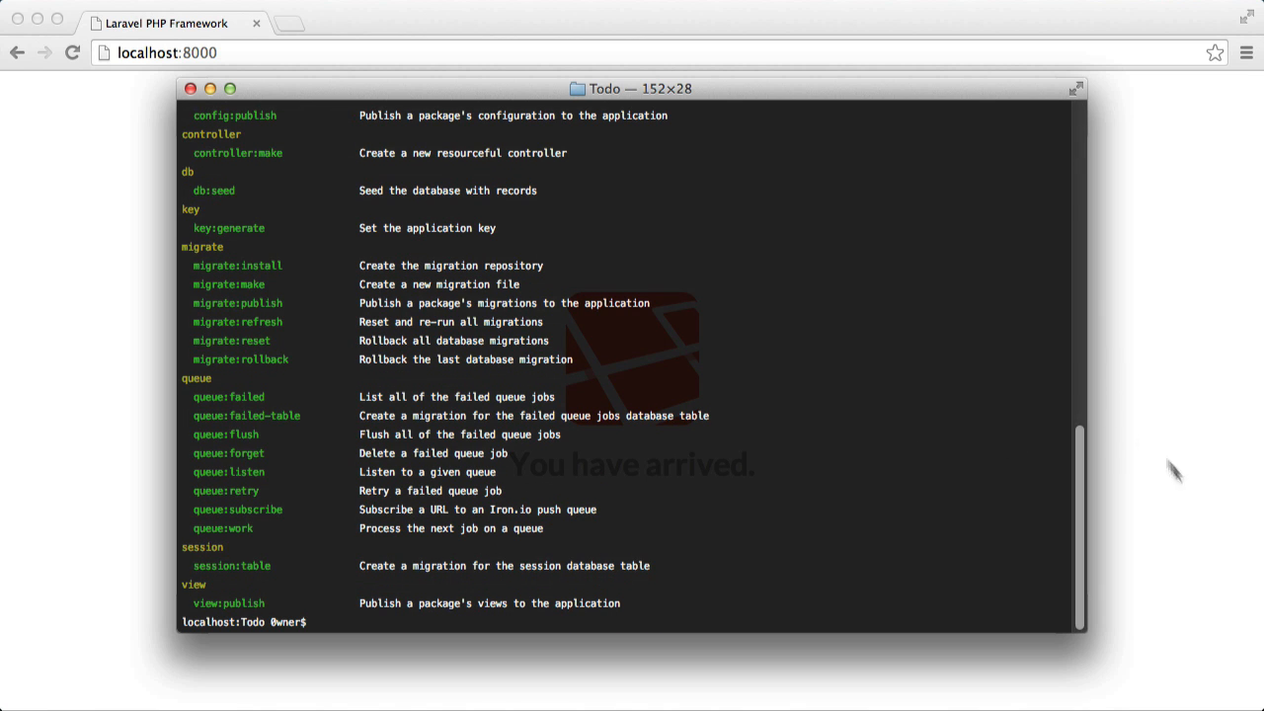